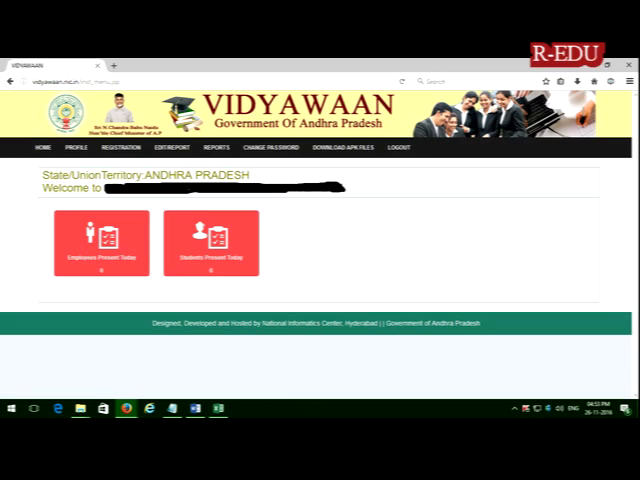
- Download the Vidyawaan APK for the needed role from the Download APK Files menu
{"action": "left_click", "coordinate": [348, 148]}
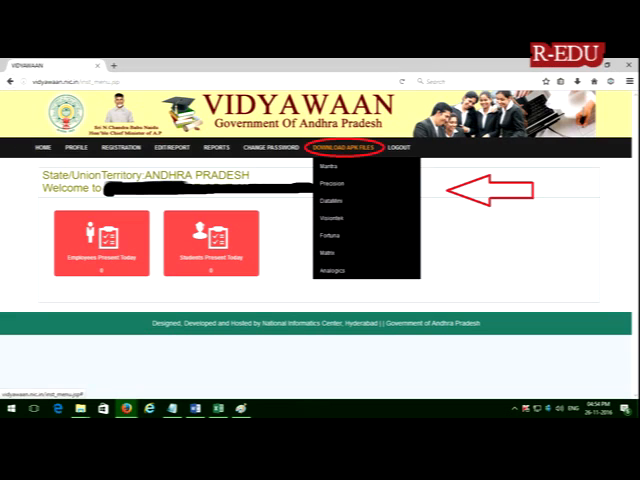
{"action": "left_click", "coordinate": [336, 172]}
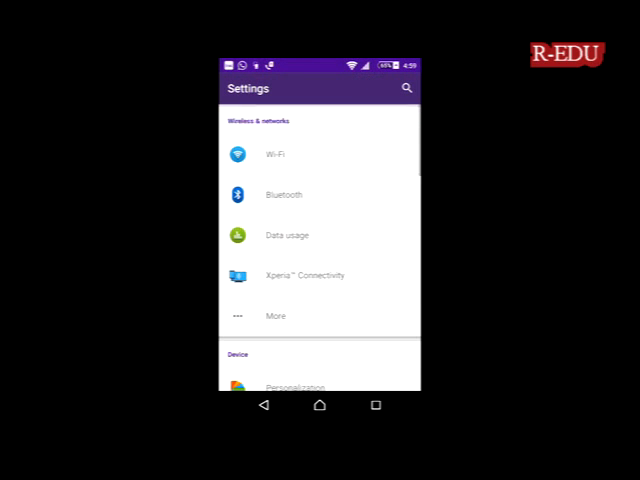
- Enable Unknown sources in Security settings and accept the warning with OK
{"action": "scroll", "scroll_direction": "down", "scroll_amount": 3}
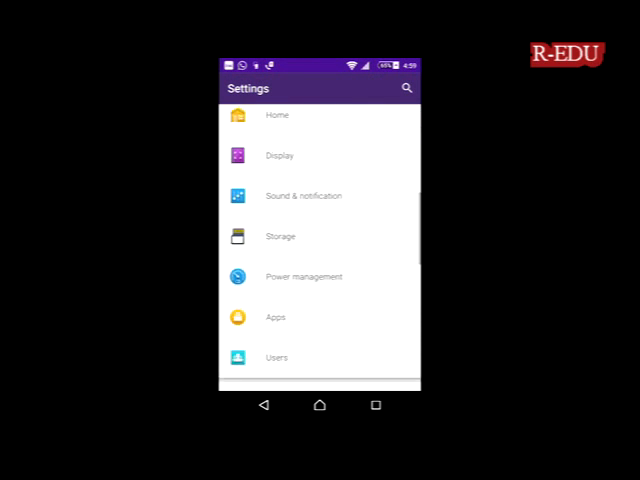
{"action": "scroll", "scroll_direction": "down", "scroll_amount": 3}
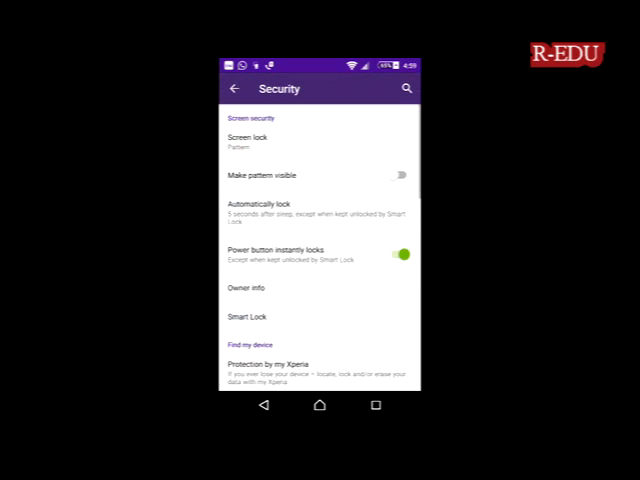
{"action": "scroll", "scroll_direction": "down", "scroll_amount": 3}
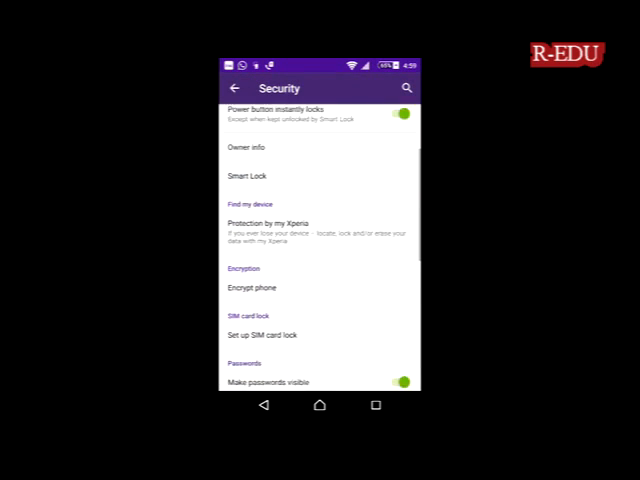
{"action": "scroll", "scroll_direction": "down", "scroll_amount": 3}
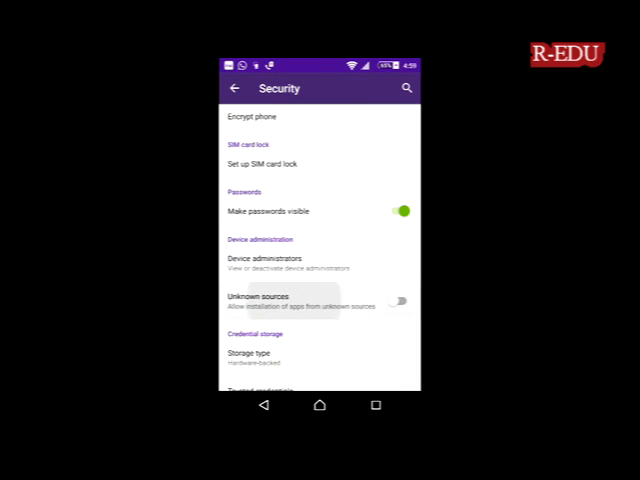
{"action": "left_click", "coordinate": [402, 302]}
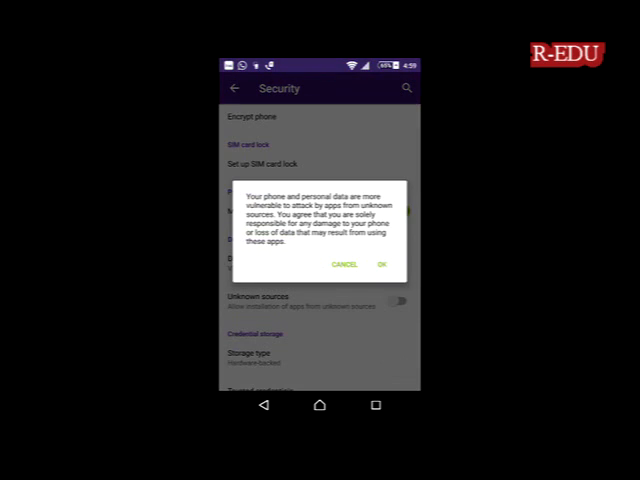
{"action": "left_click", "coordinate": [382, 264]}
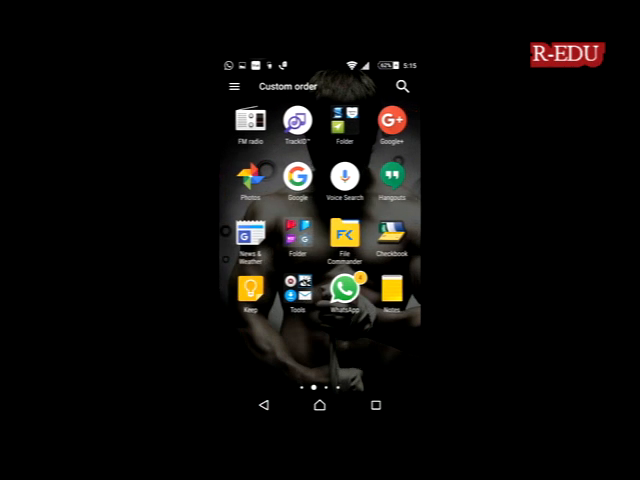
- In File Commander's internal storage, reach the New folder holding the Vidyawaan APK and start its install
{"action": "left_click", "coordinate": [344, 238]}
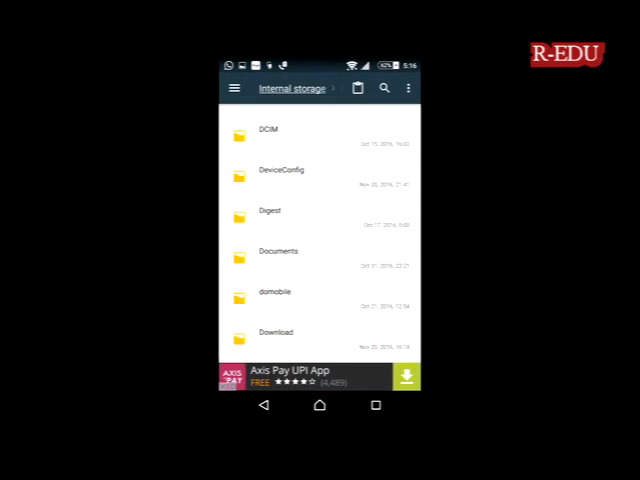
{"action": "scroll", "scroll_direction": "down", "scroll_amount": 3}
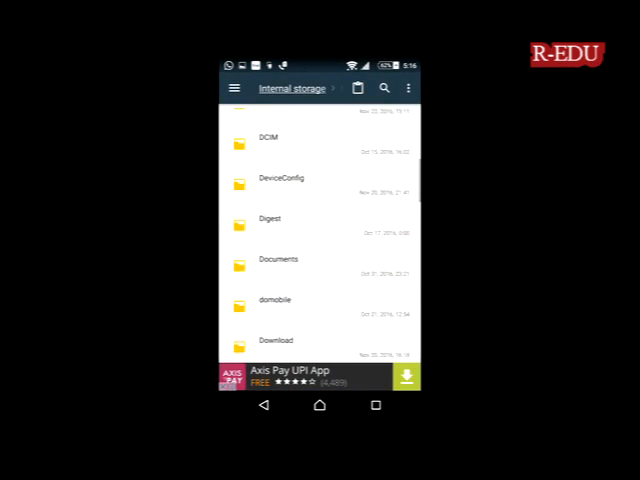
{"action": "scroll", "scroll_direction": "down", "scroll_amount": 3}
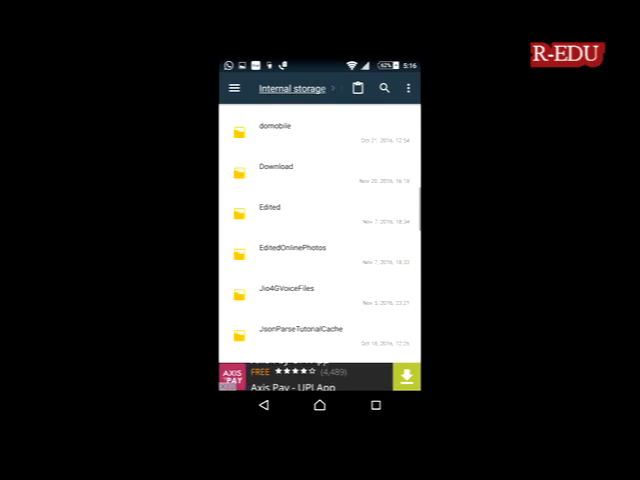
{"action": "scroll", "scroll_direction": "down", "scroll_amount": 3}
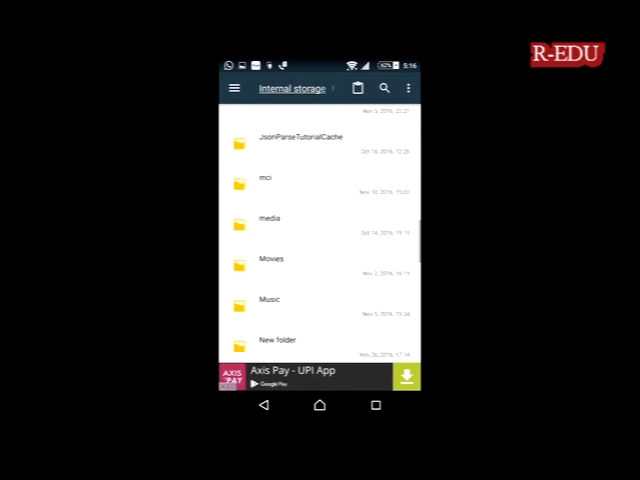
{"action": "scroll", "scroll_direction": "down", "scroll_amount": 3}
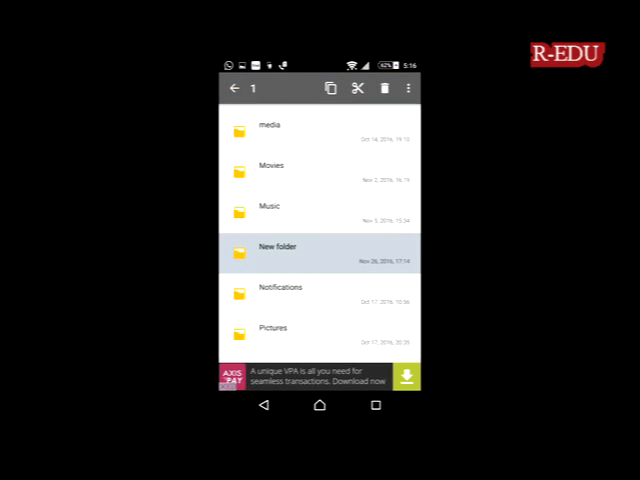
{"action": "double_click", "coordinate": [290, 246]}
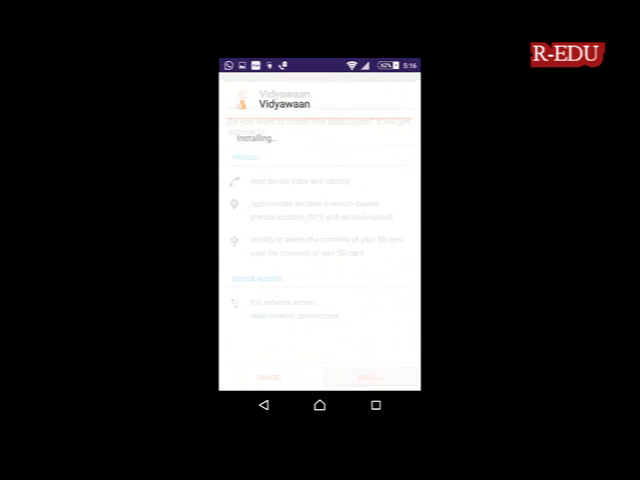
- Launch the freshly installed Vidyawaan app from the installer's Open button
{"action": "left_click", "coordinate": [376, 376]}
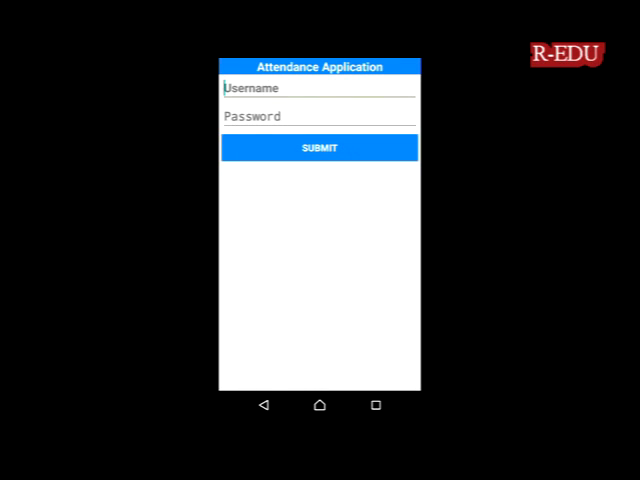
- Focus the Password field so the on-screen keyboard appears for credential entry
{"action": "left_click", "coordinate": [318, 116]}
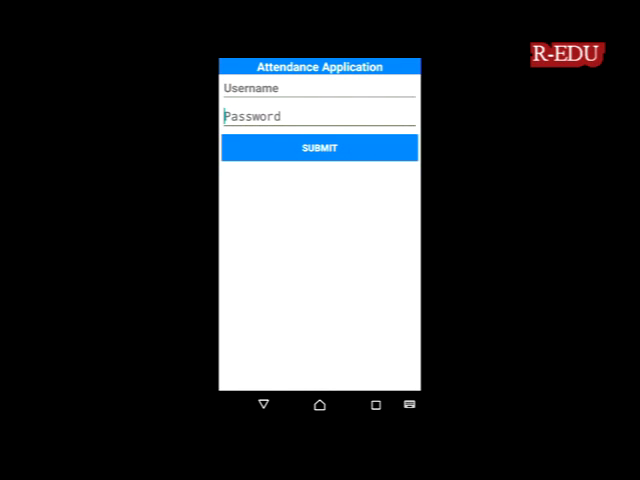
{"action": "left_click", "coordinate": [318, 116]}
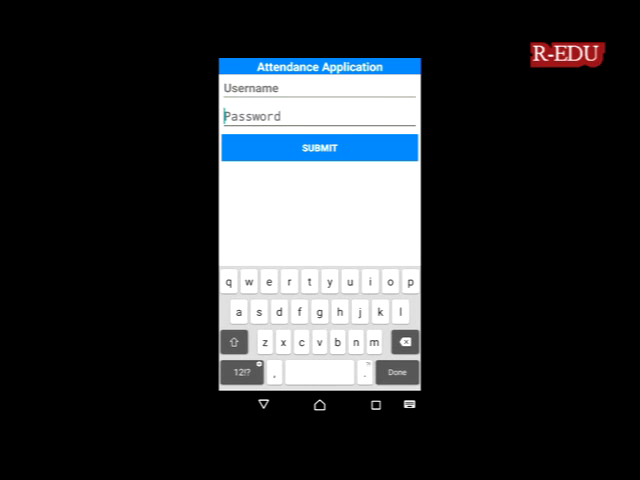